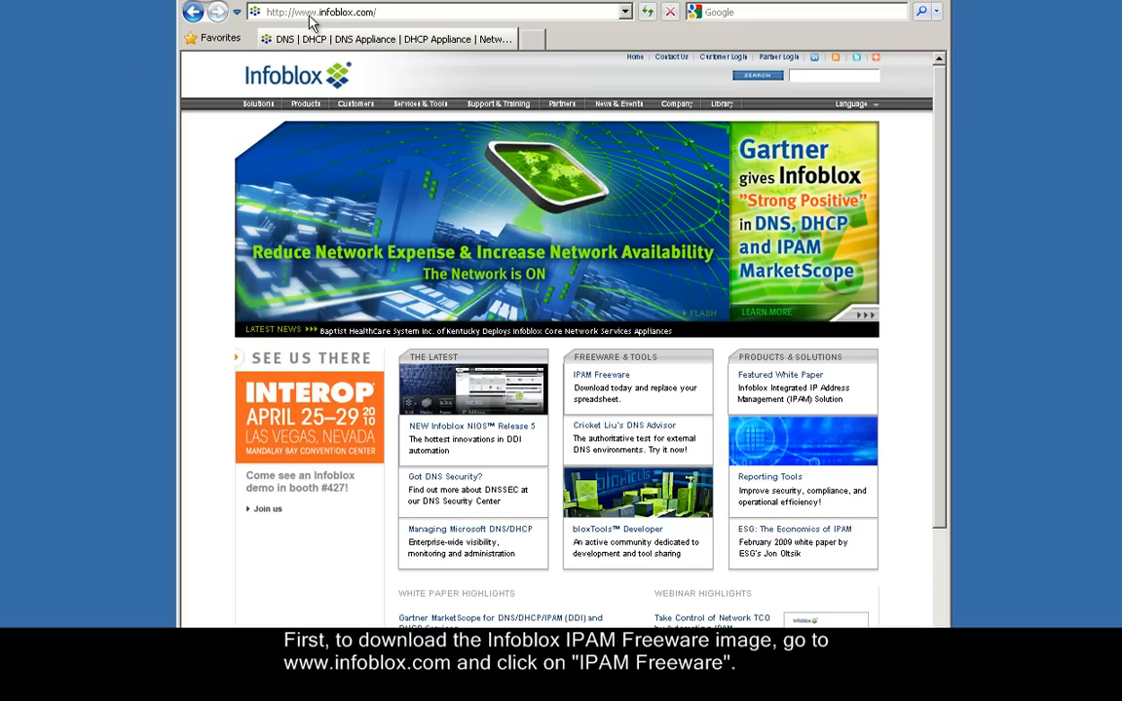
pyautogui.moveTo(68, 368)
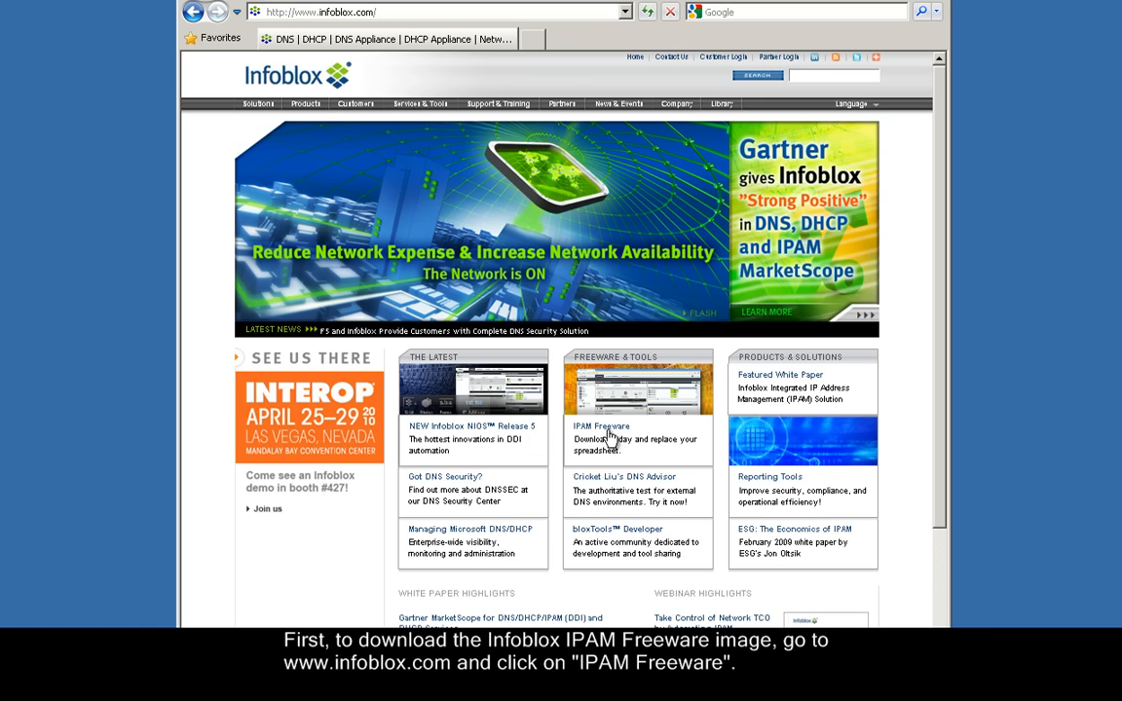
# - Reach the IPAM Freeware page and start the 'Download IPAM Freeware' request
pyautogui.click(607, 438)
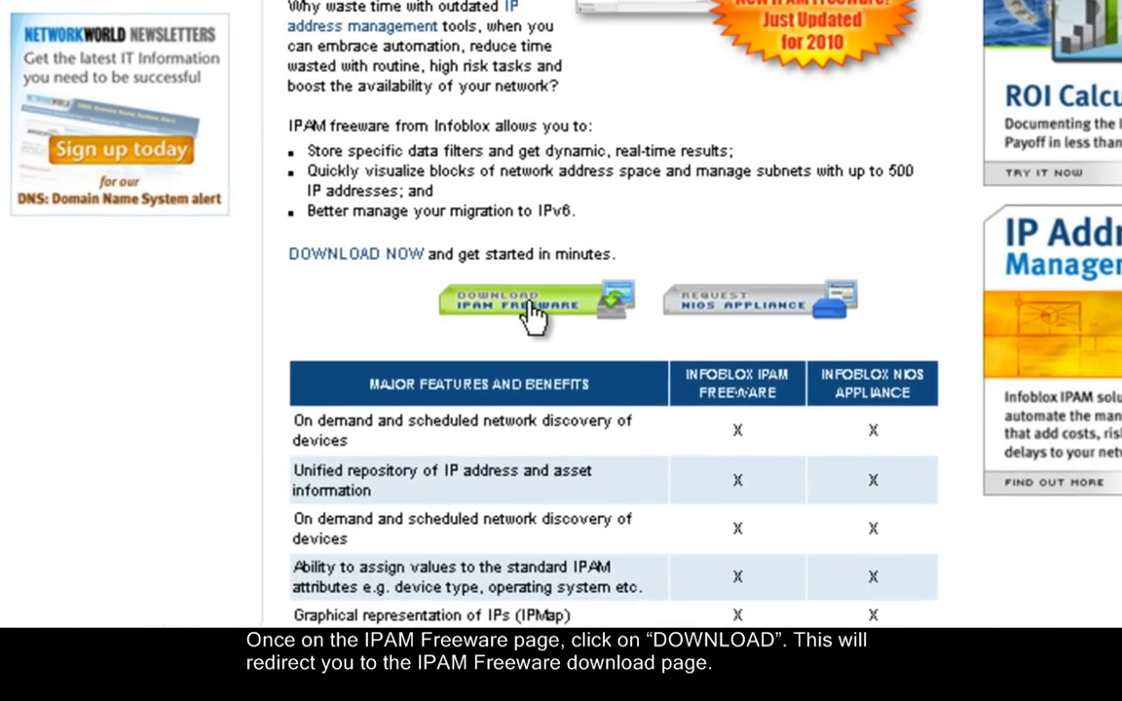
pyautogui.moveTo(536, 296)
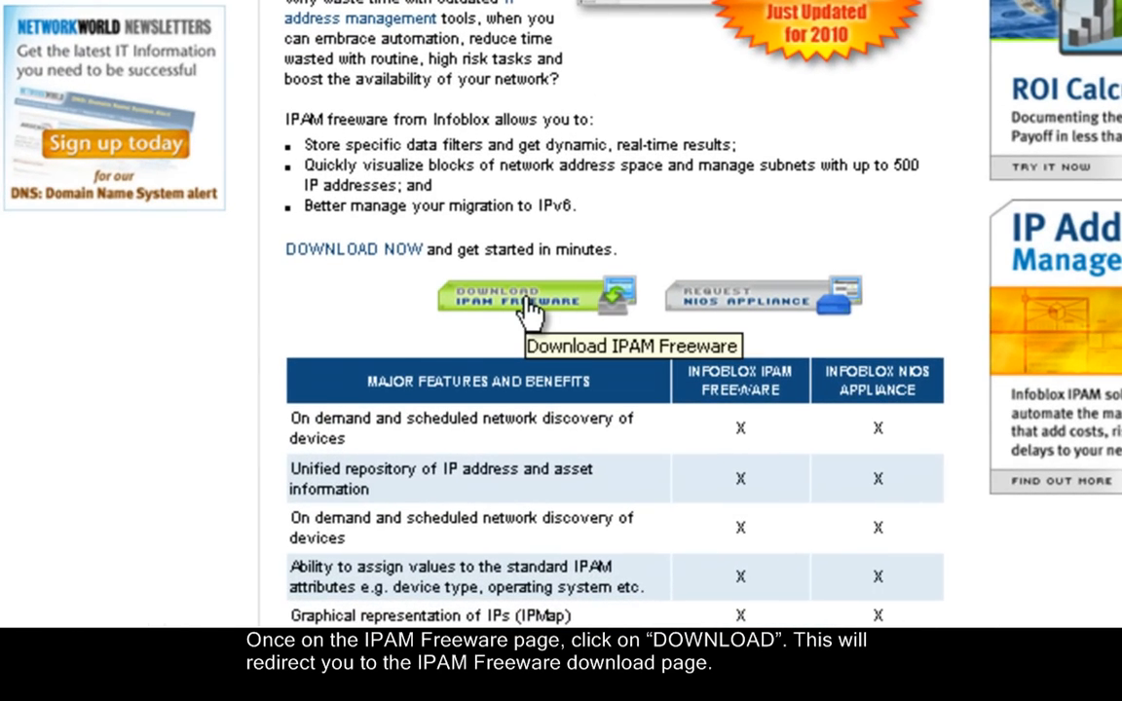
pyautogui.click(533, 296)
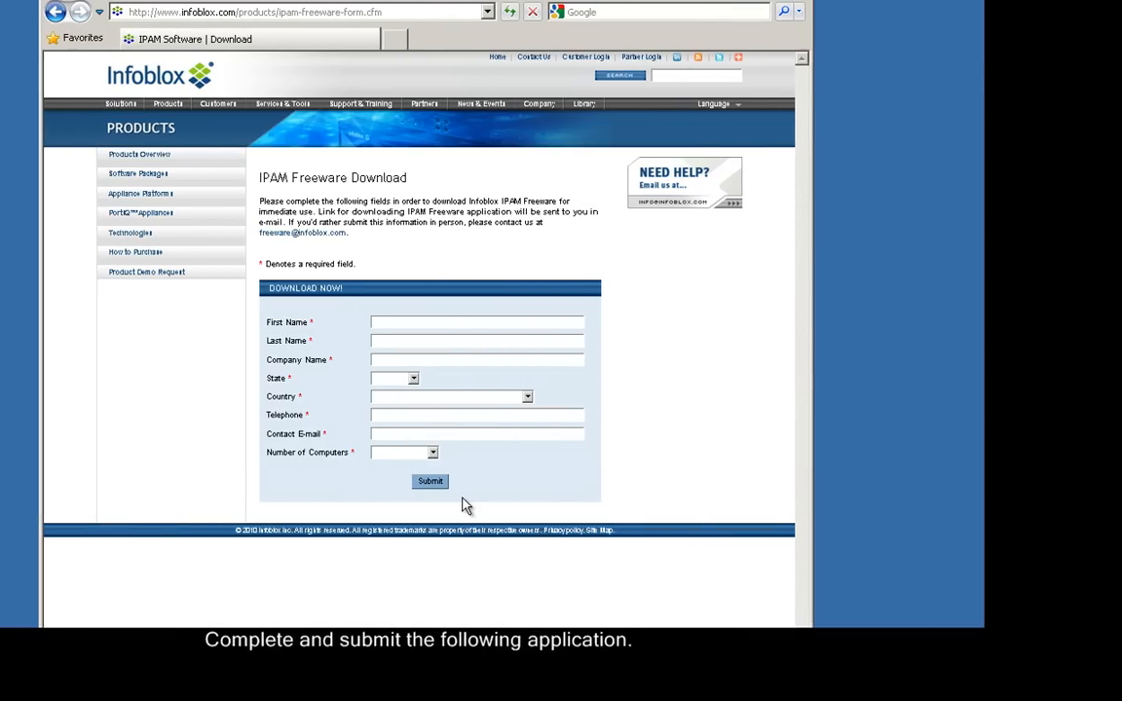
# - Submit the request form, follow the e-mailed link and save InfobloxIPAMFreeware.zip to Downloads
pyautogui.click(428, 479)
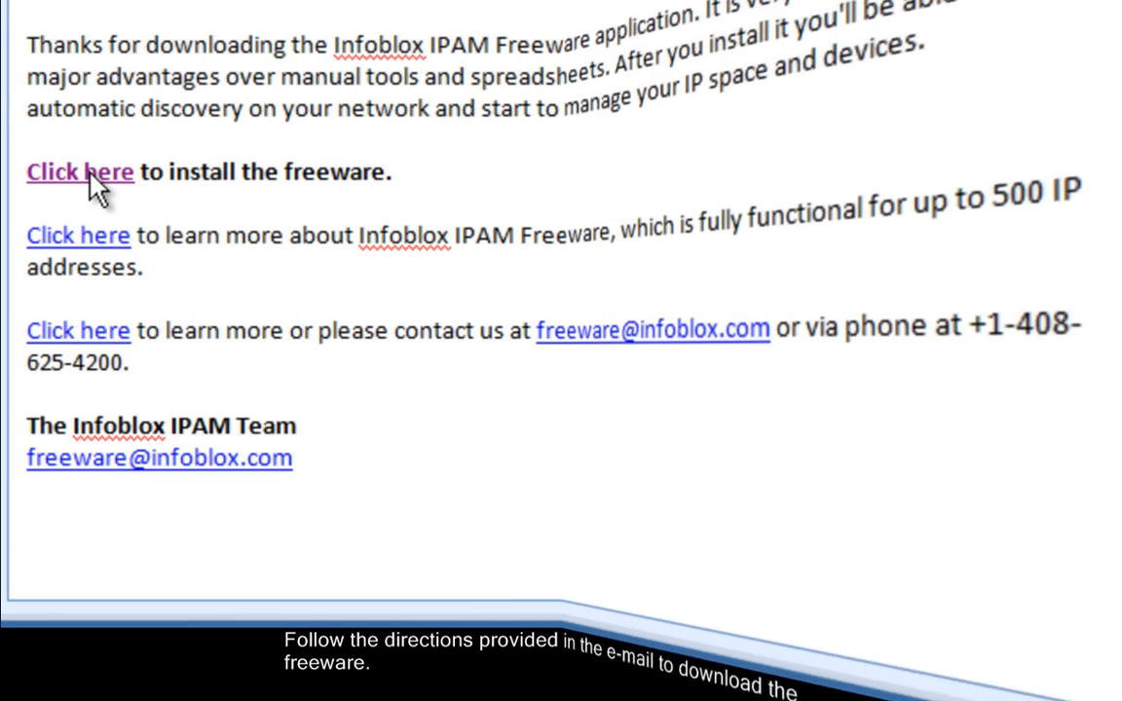
pyautogui.click(78, 171)
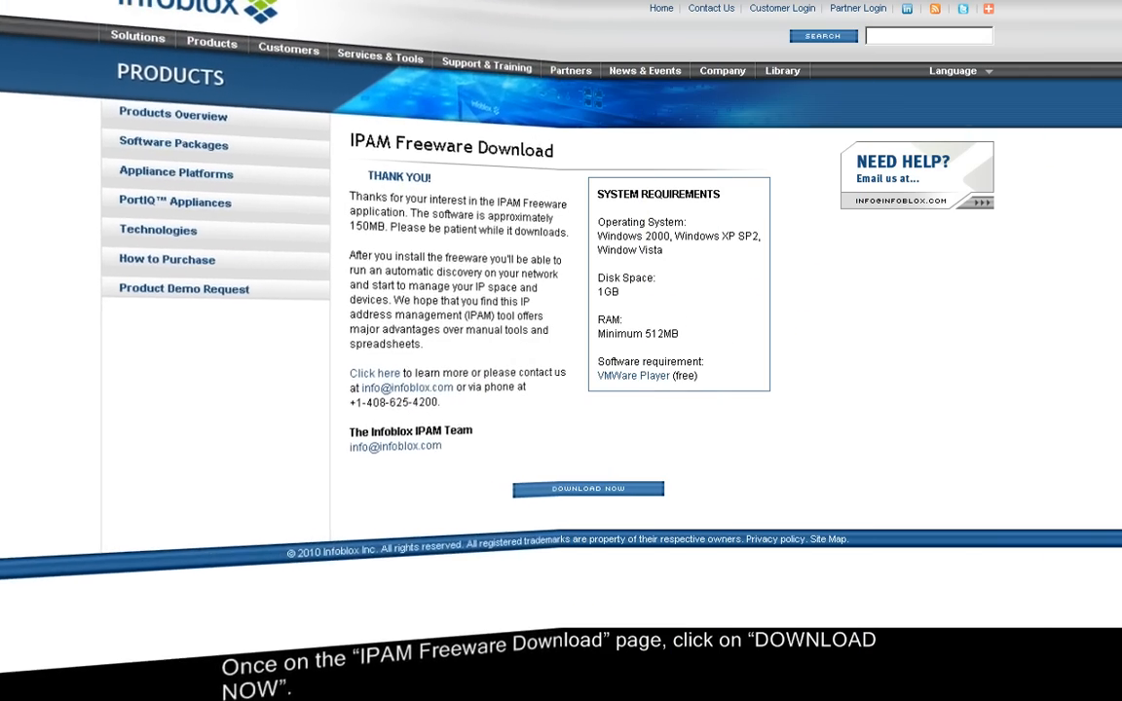
pyautogui.click(589, 486)
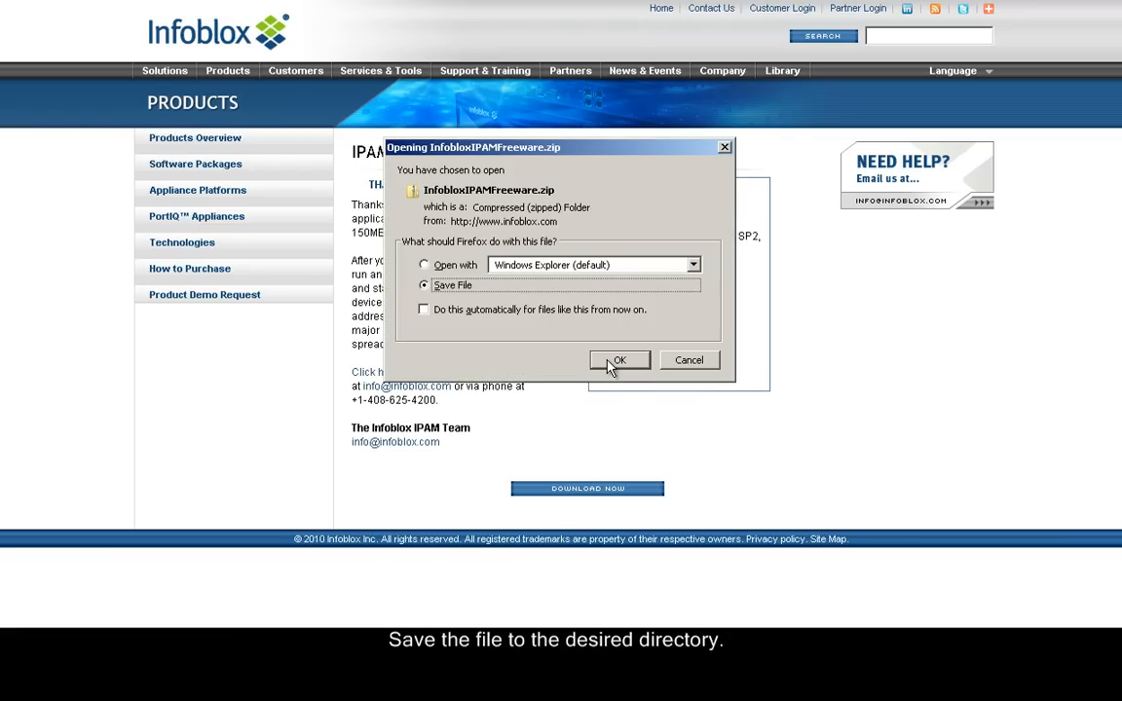
pyautogui.click(620, 359)
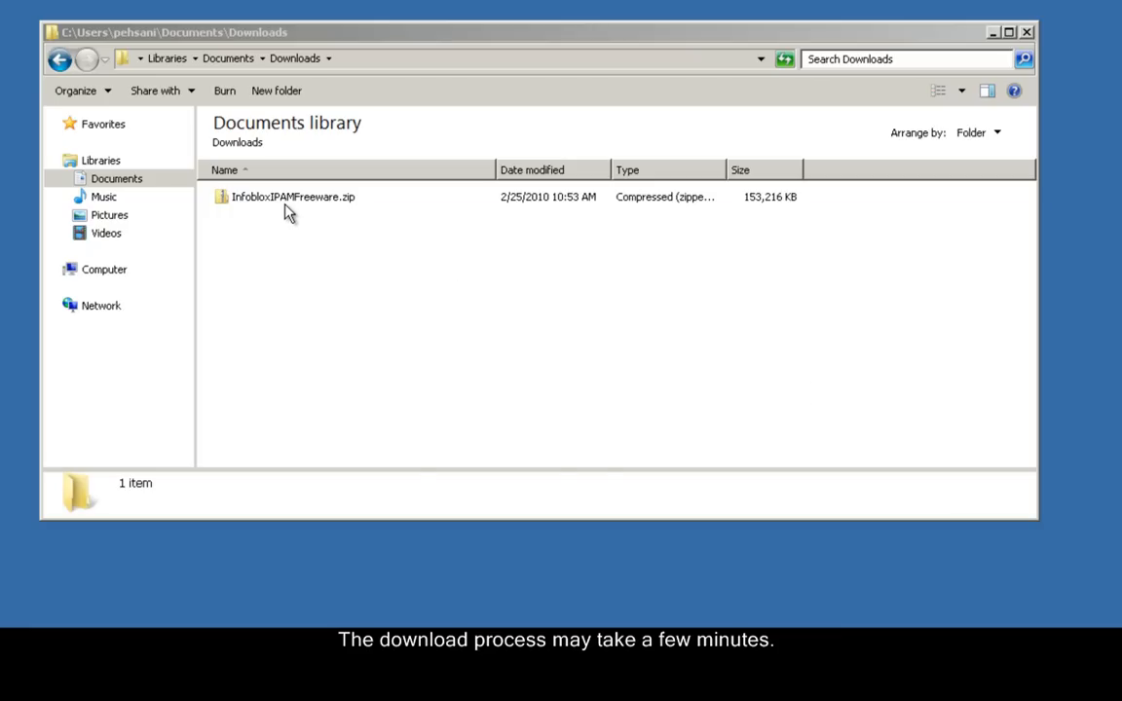
# - Extract InfobloxIPAMFreeware.zip into the suggested folder inside Downloads
pyautogui.rightClick(292, 196)
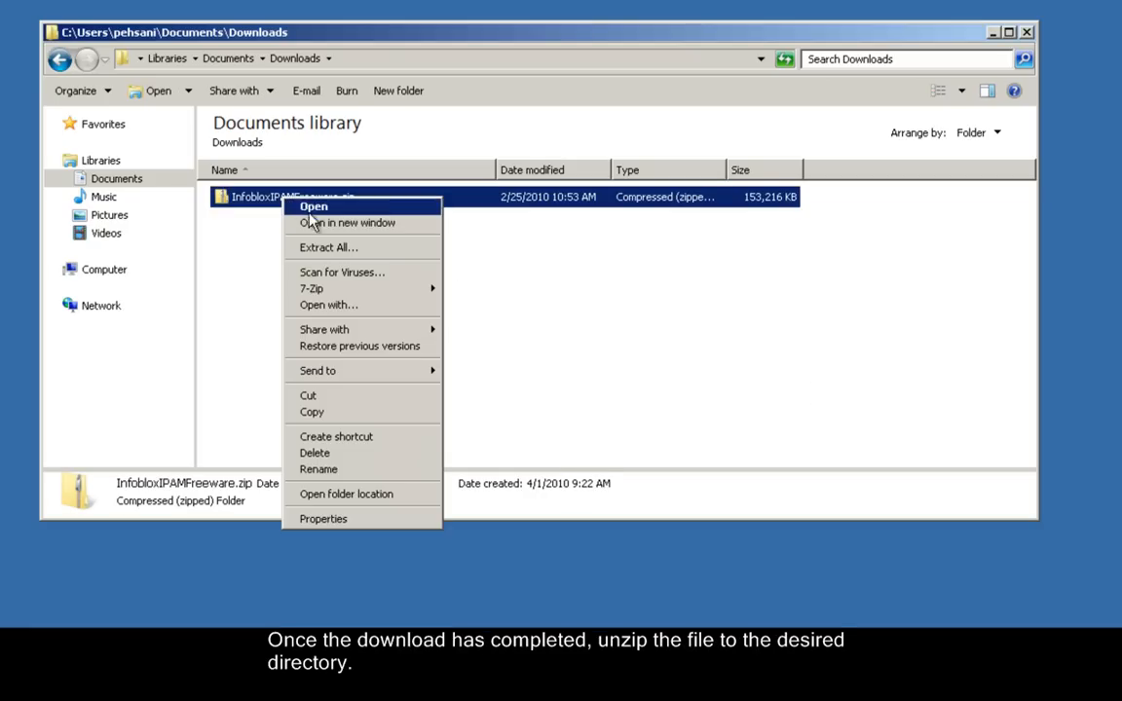
pyautogui.click(327, 247)
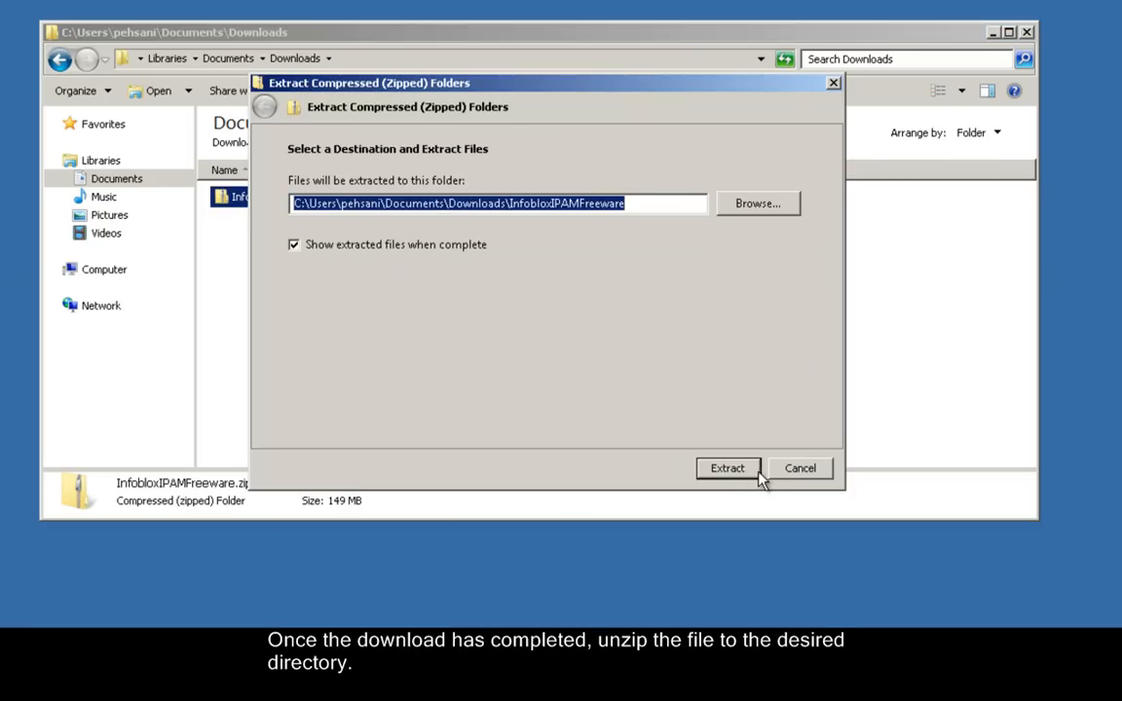
pyautogui.click(726, 468)
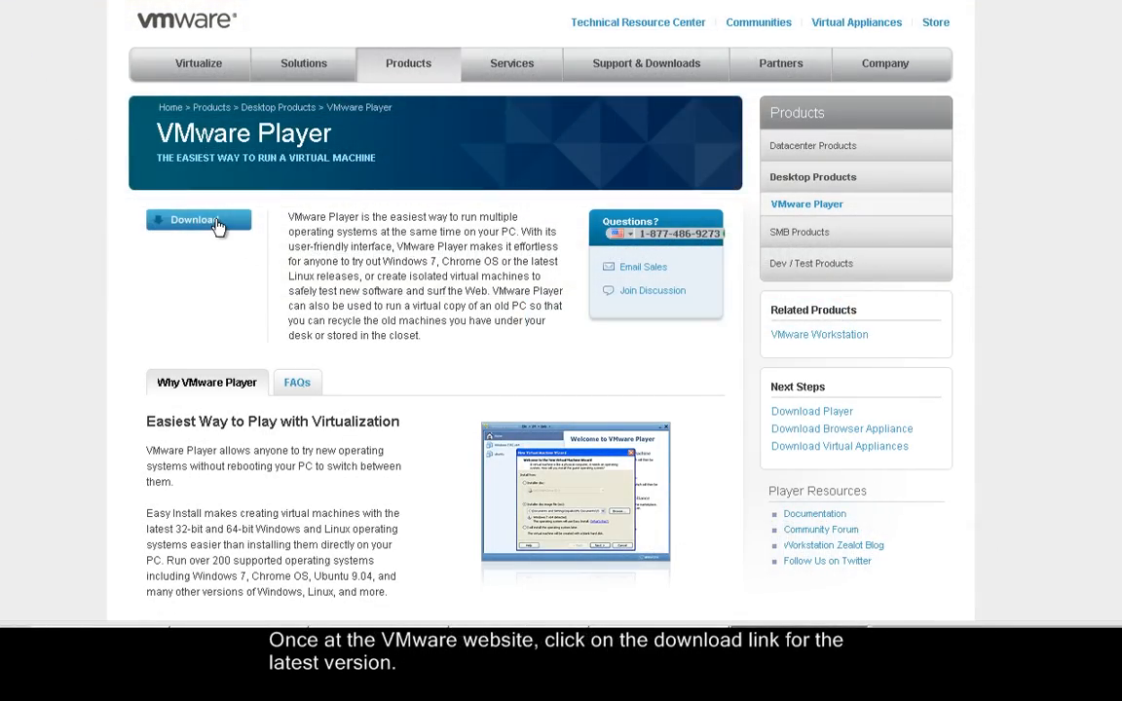
# - Save the VMware Player 3.0.1 Windows .exe installer into the Downloads folder
pyautogui.click(198, 219)
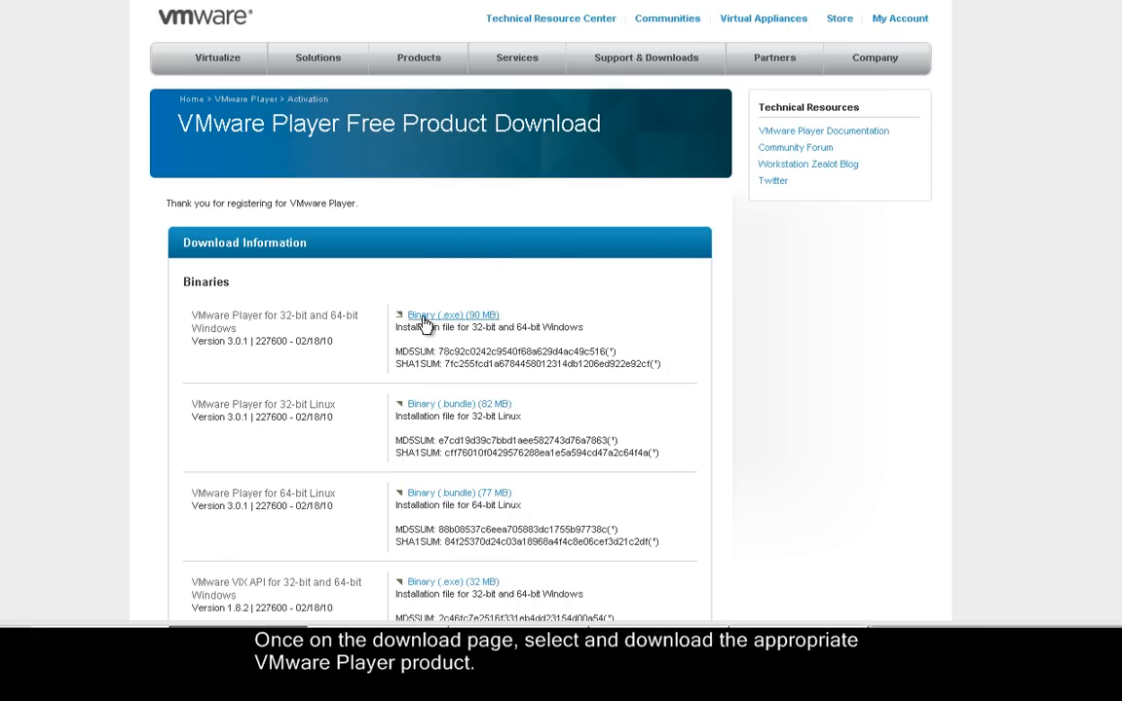
pyautogui.click(452, 315)
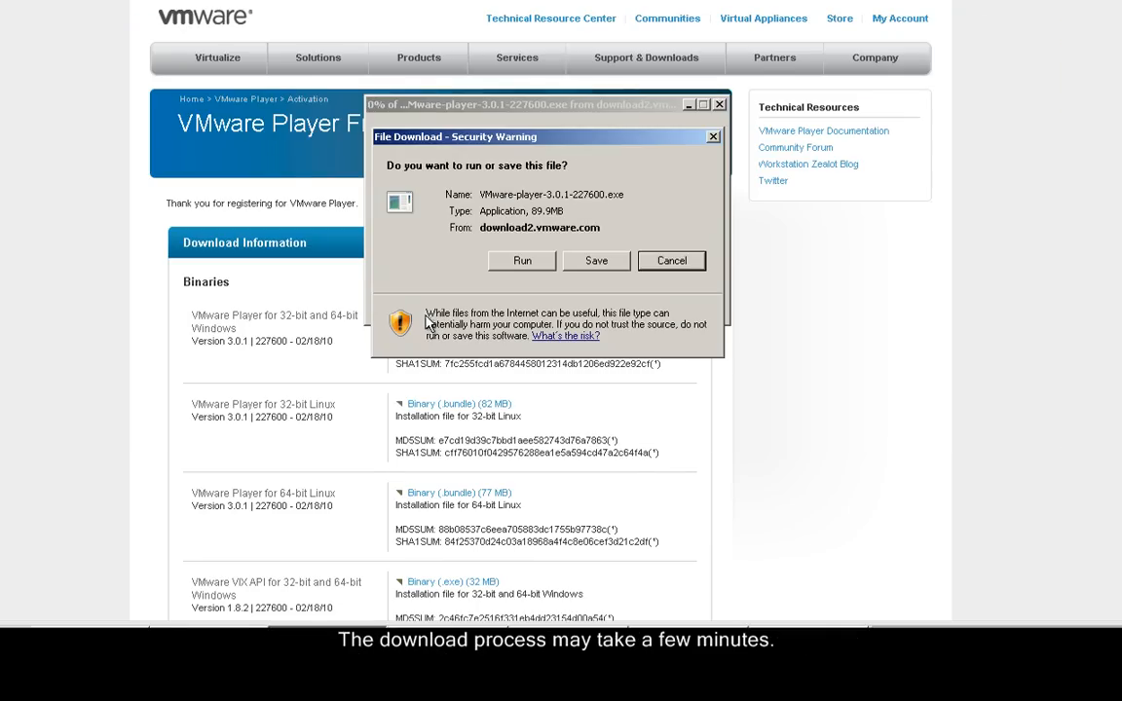
pyautogui.click(596, 261)
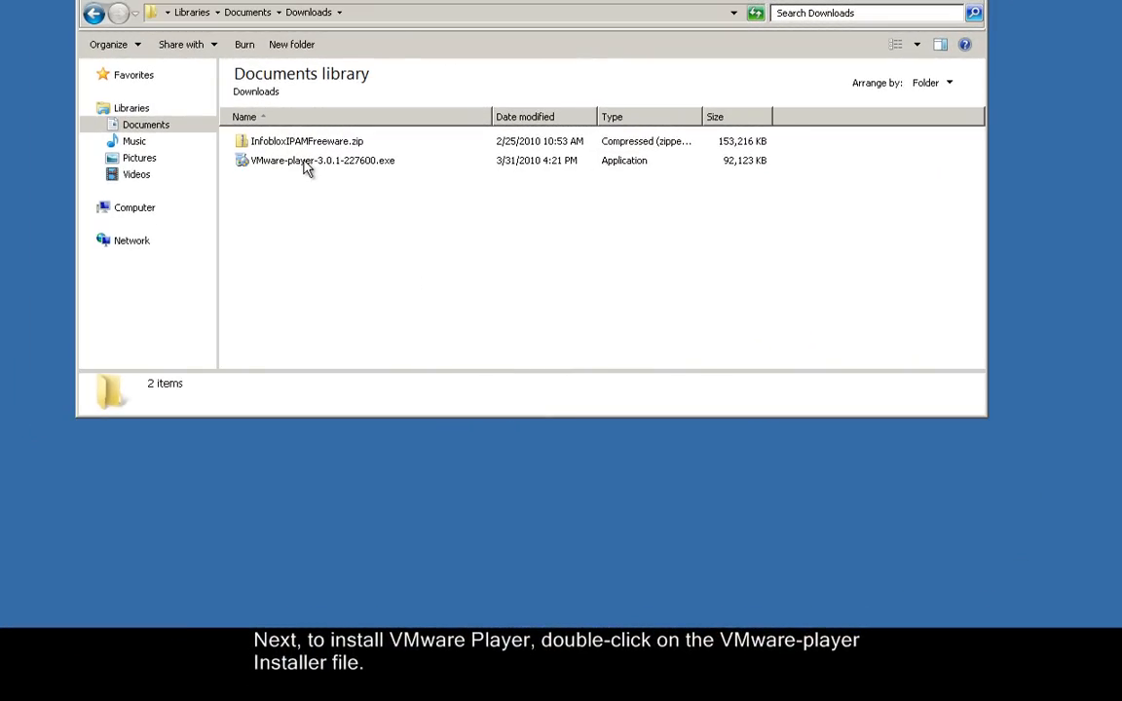
# - Install VMware Player with default folder and shortcuts, then restart the computer
pyautogui.doubleClick(321, 160)
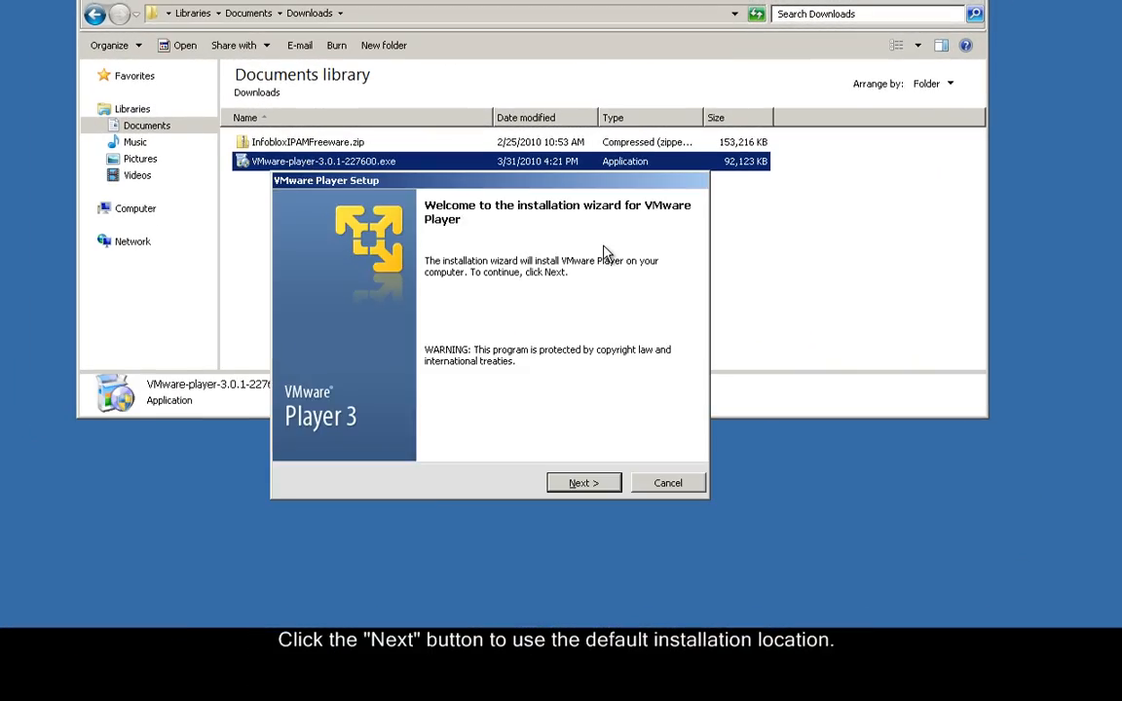
pyautogui.click(584, 483)
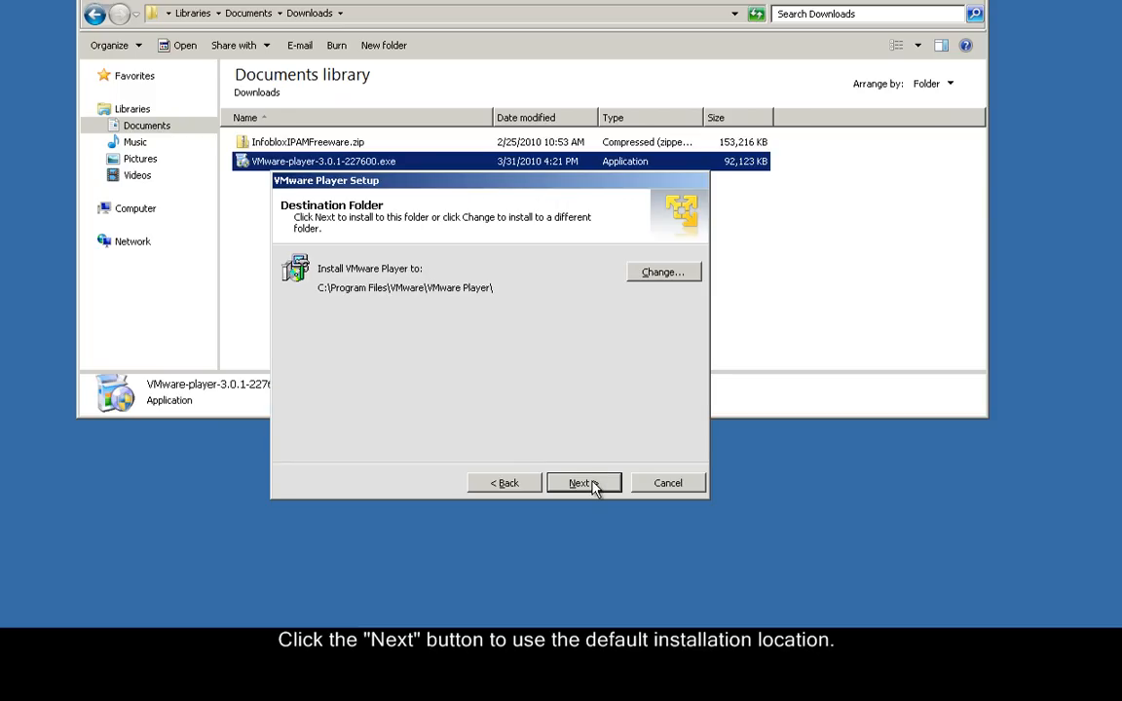
pyautogui.click(581, 483)
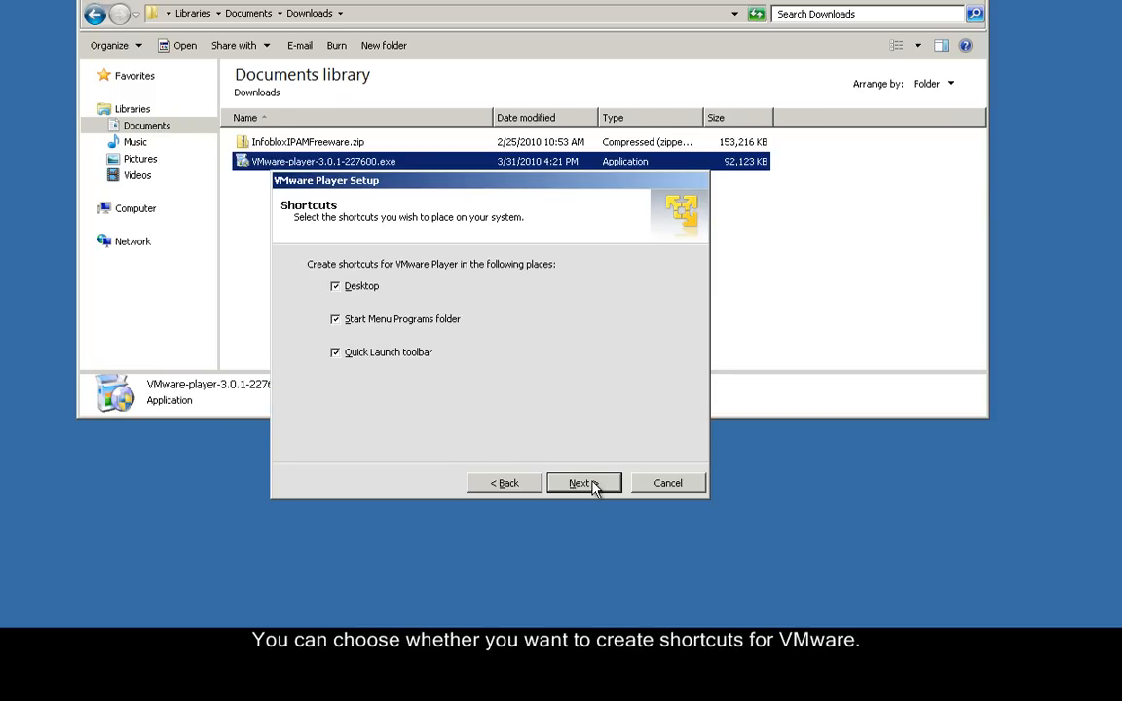
pyautogui.click(581, 483)
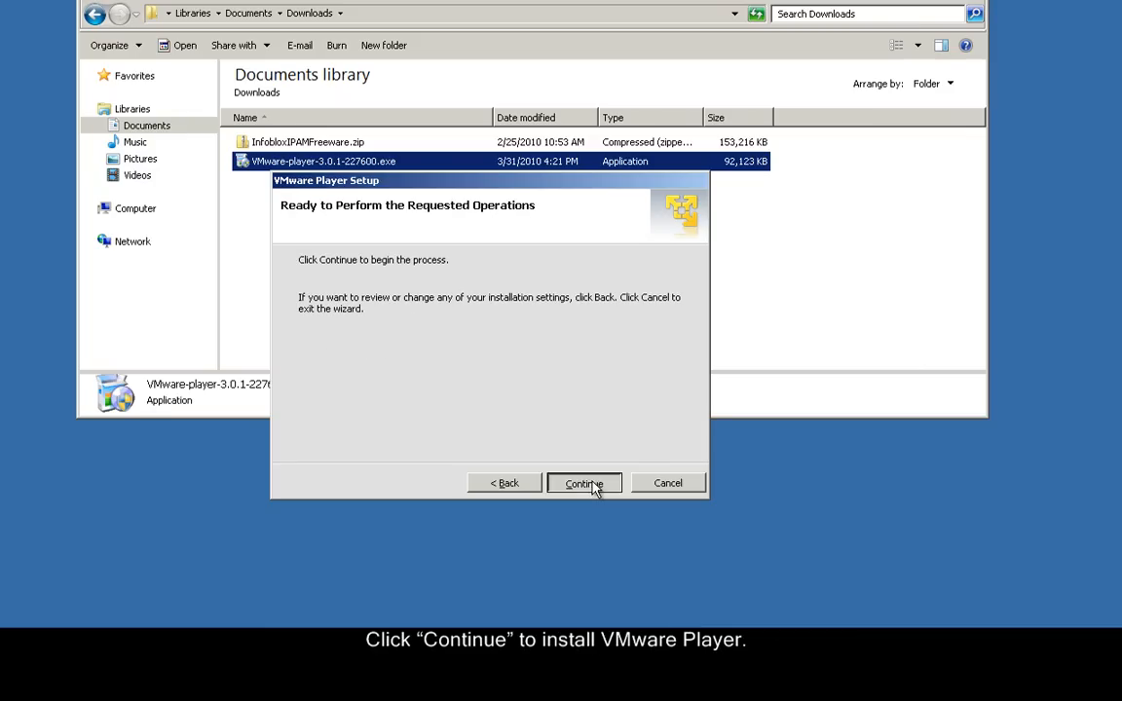
pyautogui.click(584, 483)
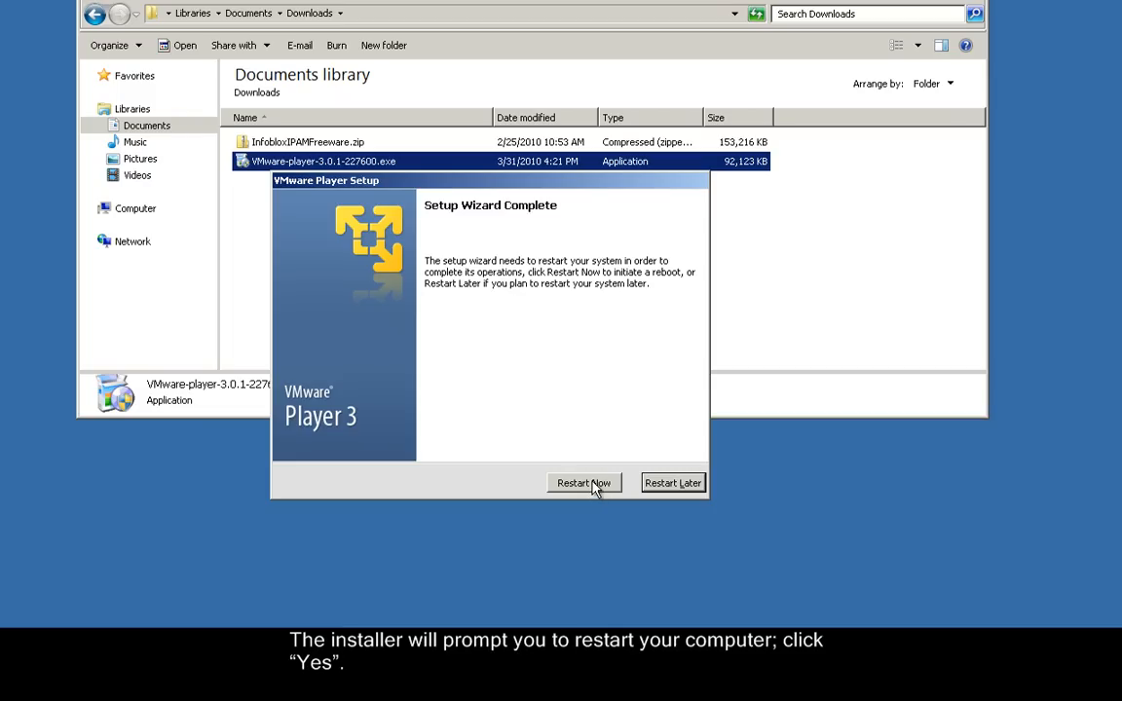
pyautogui.click(585, 483)
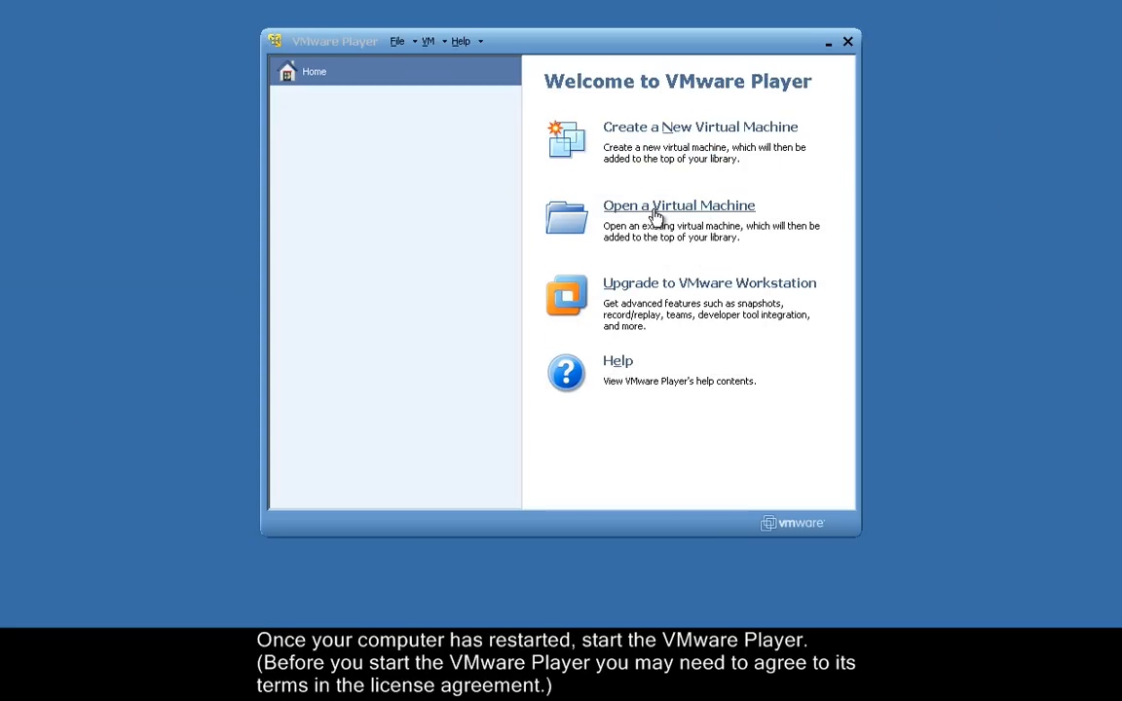
pyautogui.moveTo(697, 261)
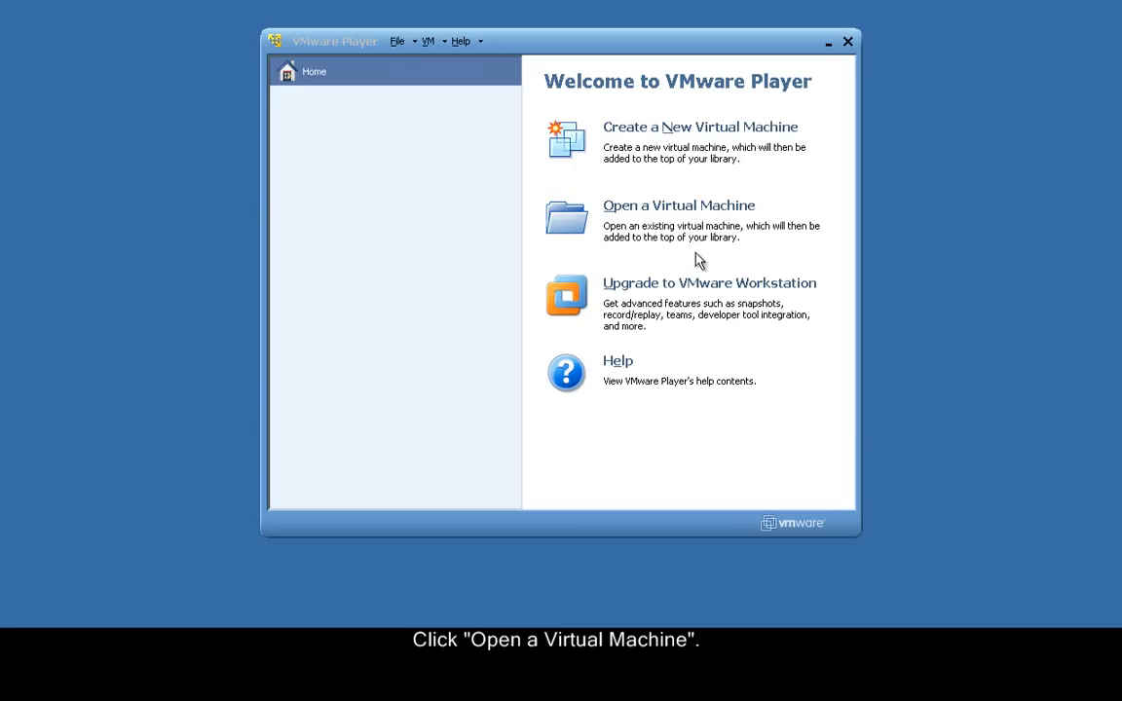
# - Open InfobloxIPAMFreeware.vmx as a copied machine and decline the VMware tools download
pyautogui.click(678, 207)
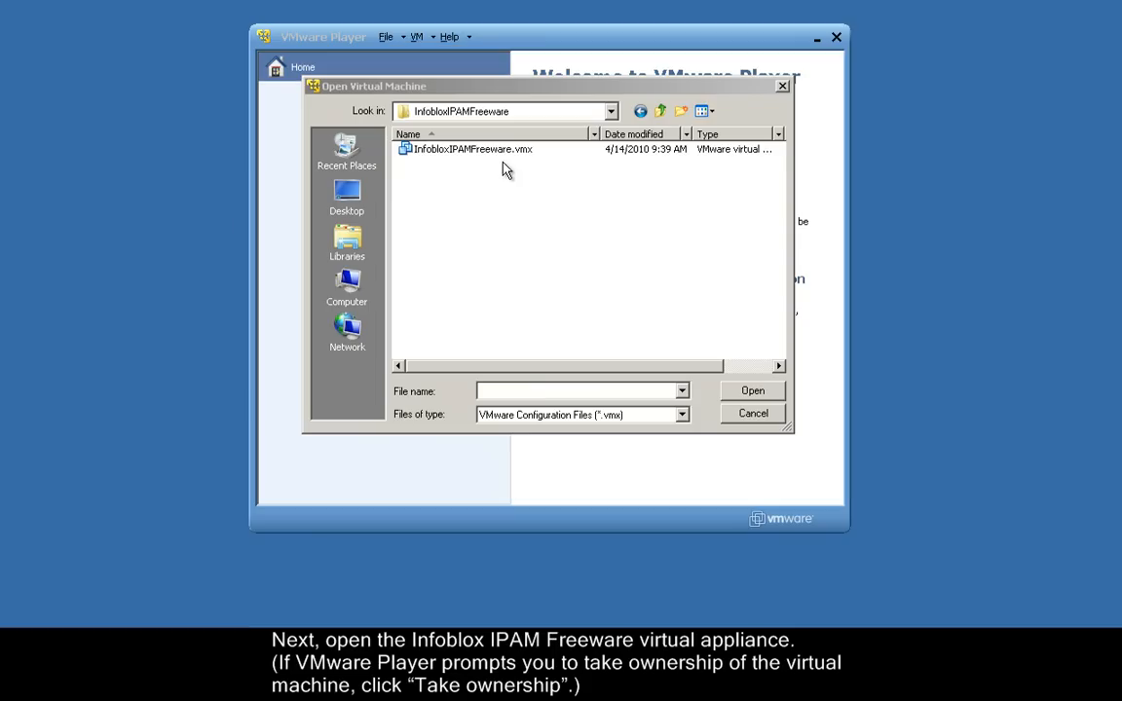
pyautogui.doubleClick(472, 148)
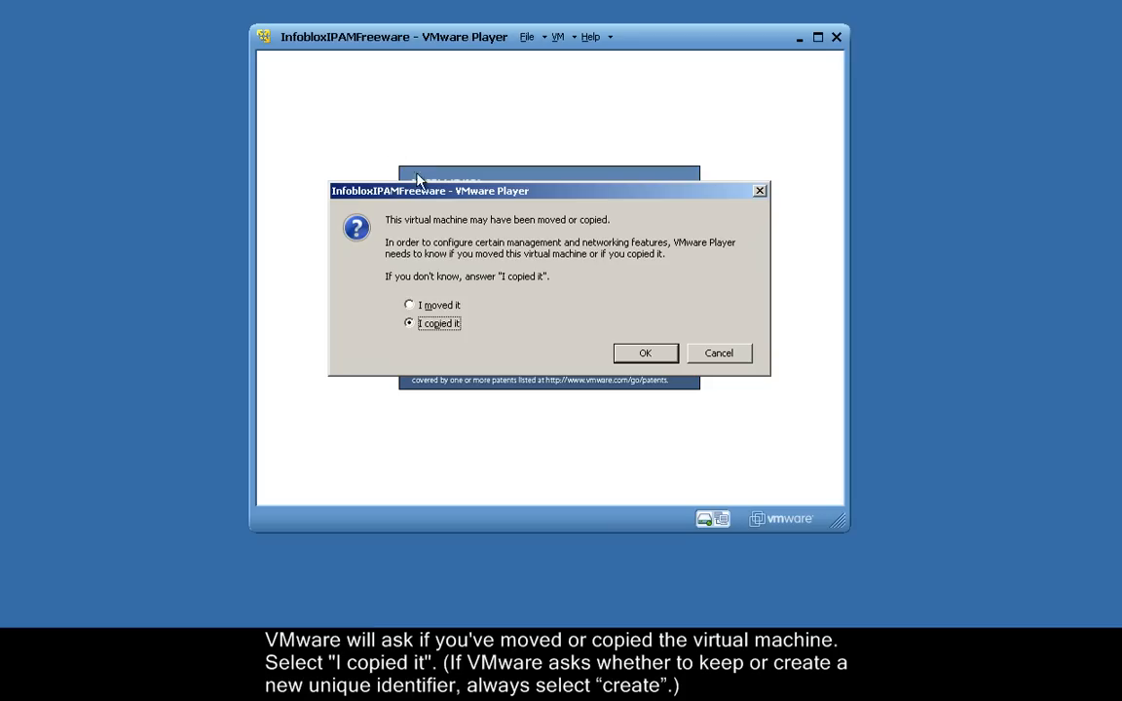
pyautogui.moveTo(419, 309)
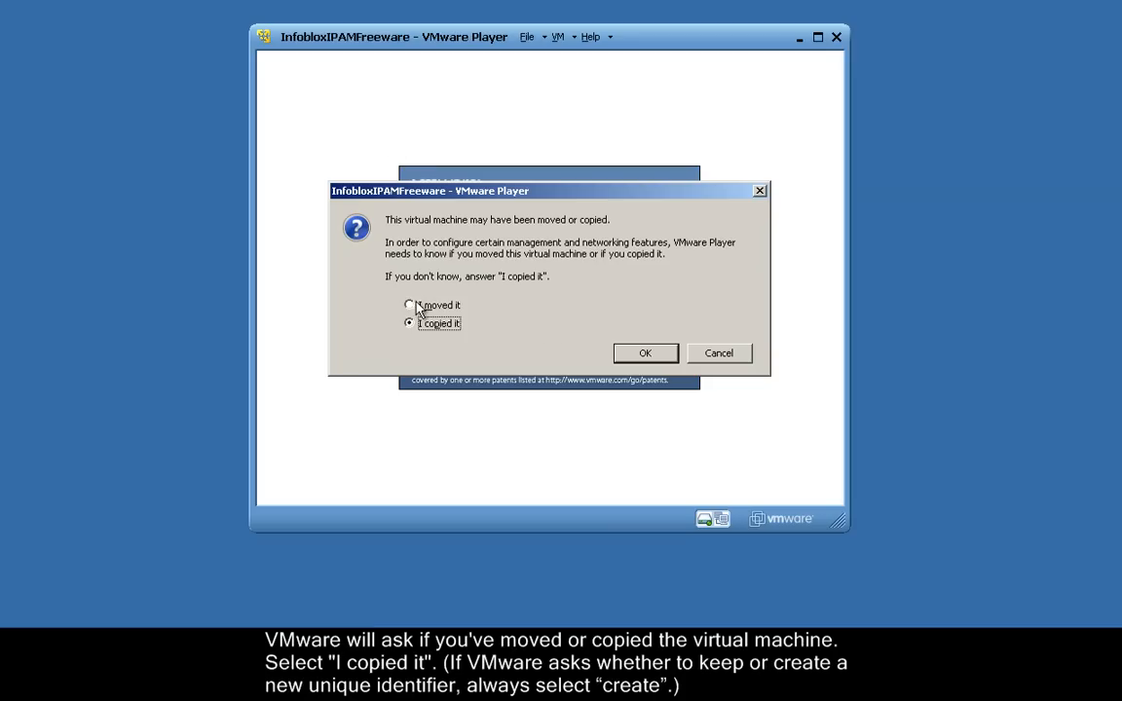
pyautogui.click(645, 353)
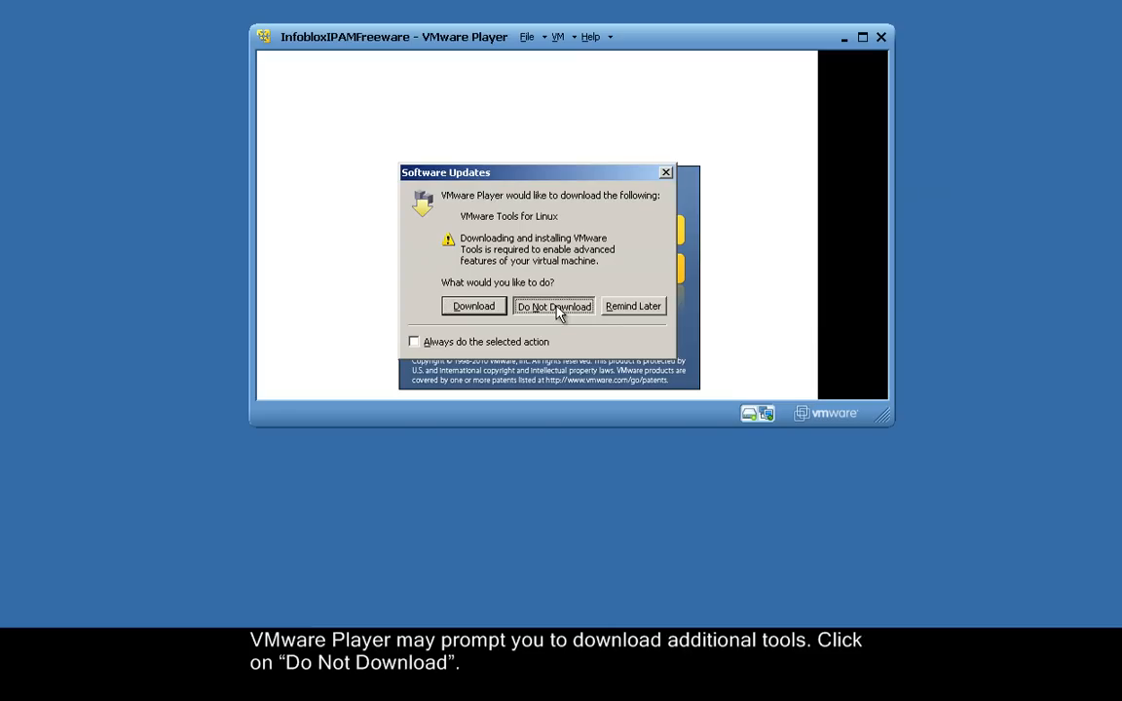
pyautogui.click(554, 305)
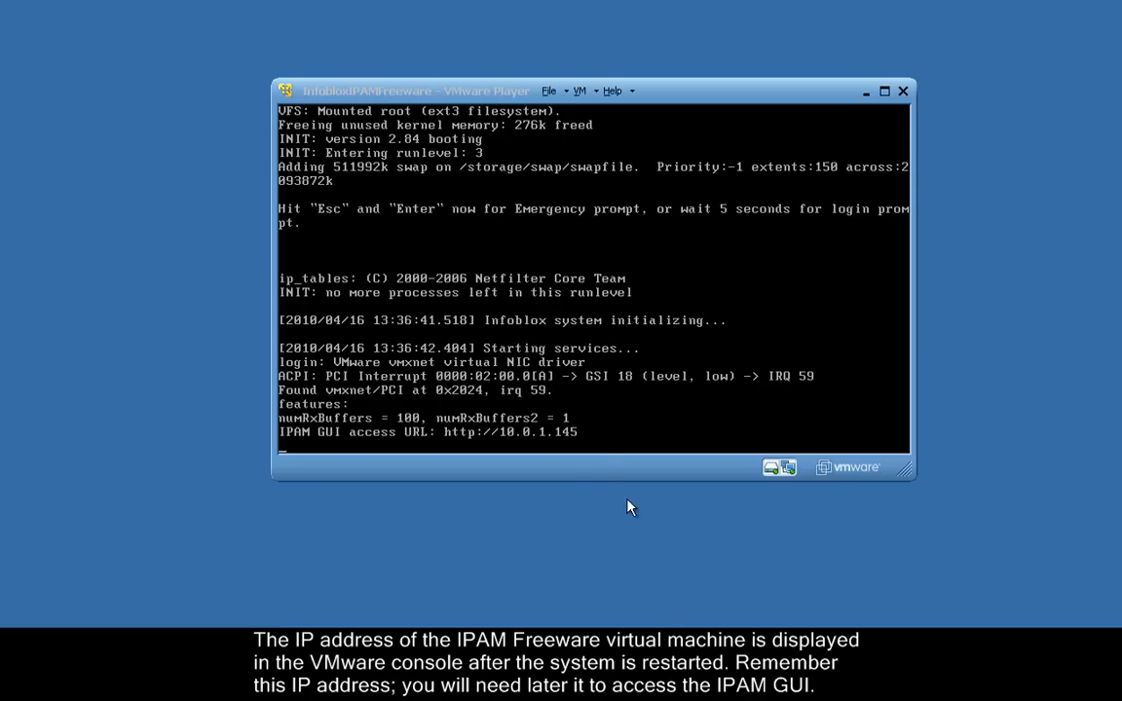
pyautogui.moveTo(569, 446)
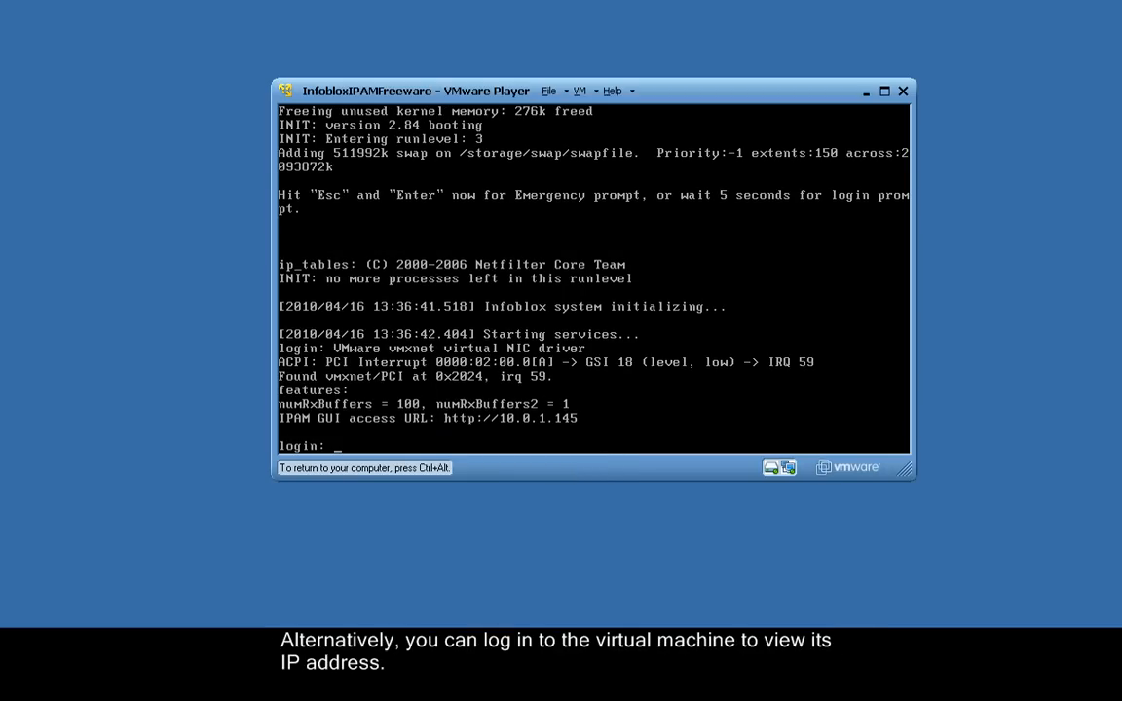
# - Enter 'admin' at the booted appliance's console login prompt
pyautogui.write('admin')
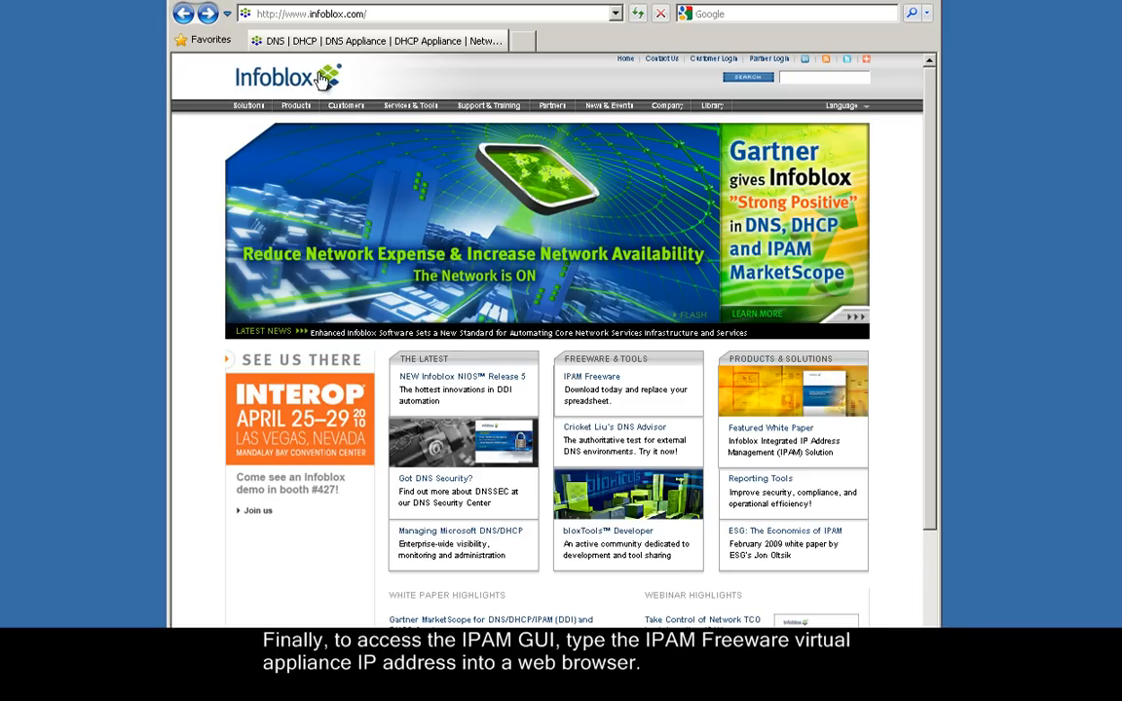
pyautogui.write('10.0.1.145')
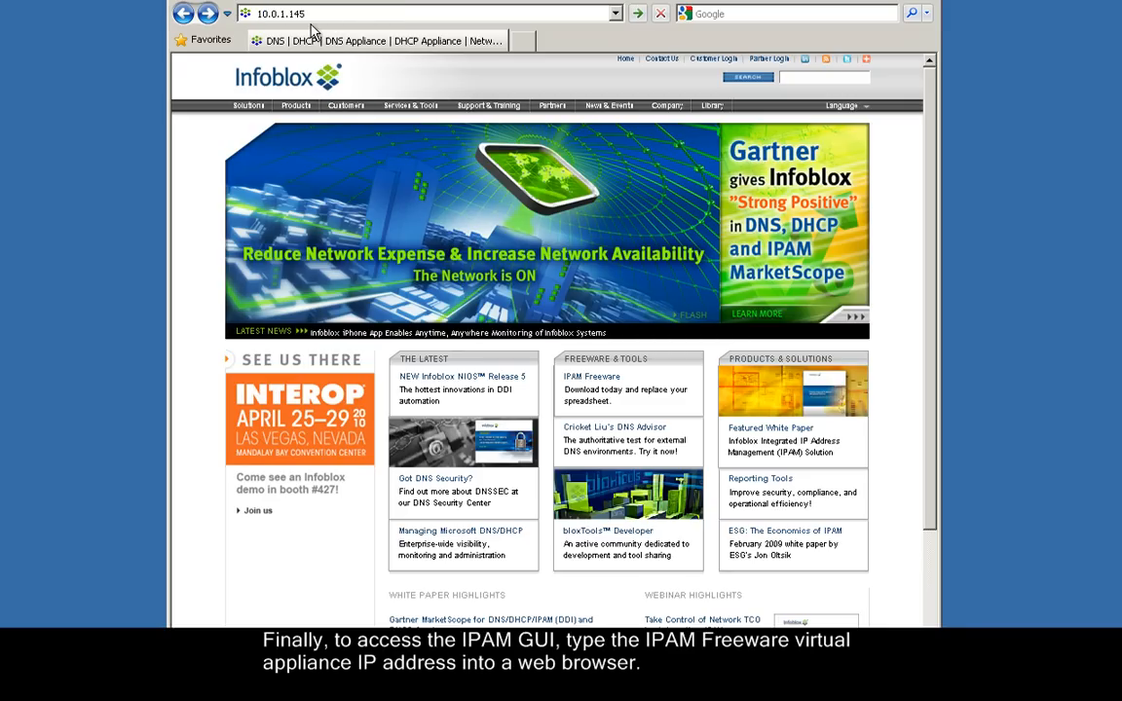
pyautogui.click(331, 12)
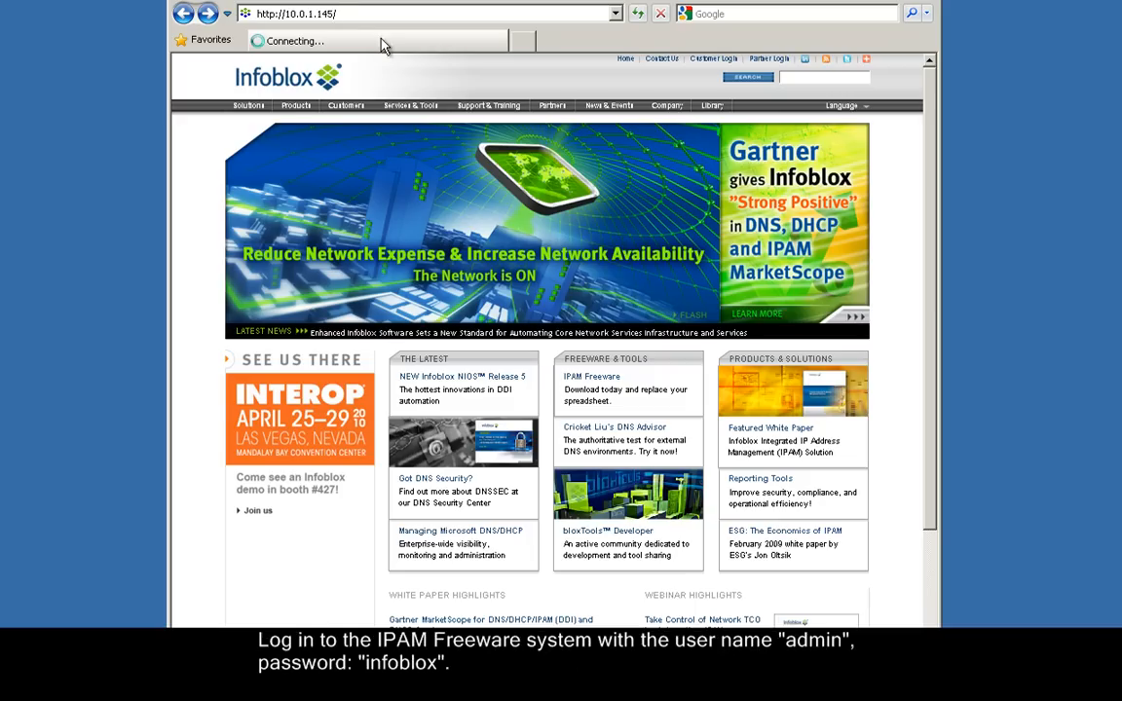
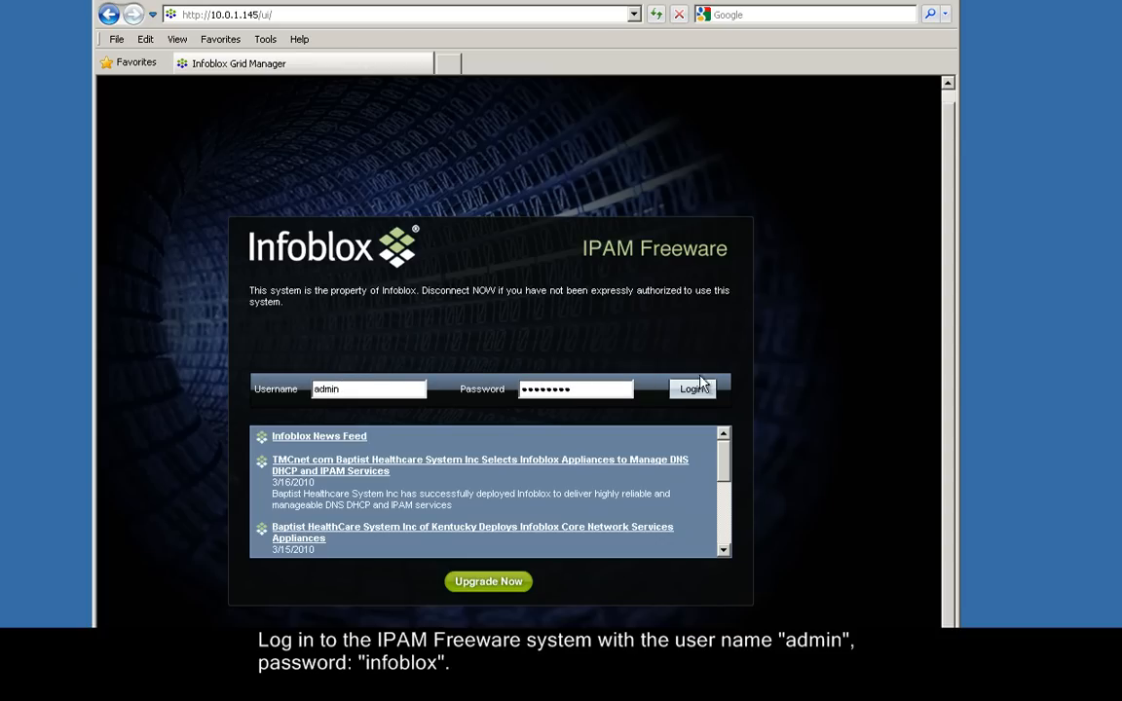
pyautogui.click(693, 390)
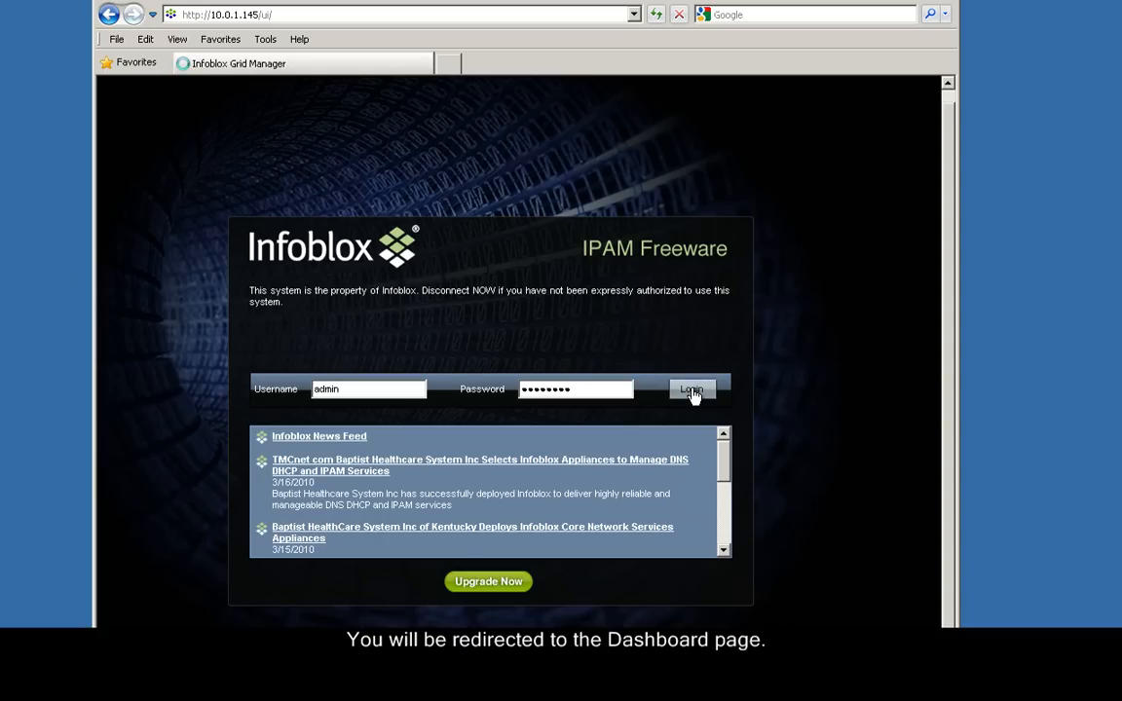
pyautogui.click(692, 389)
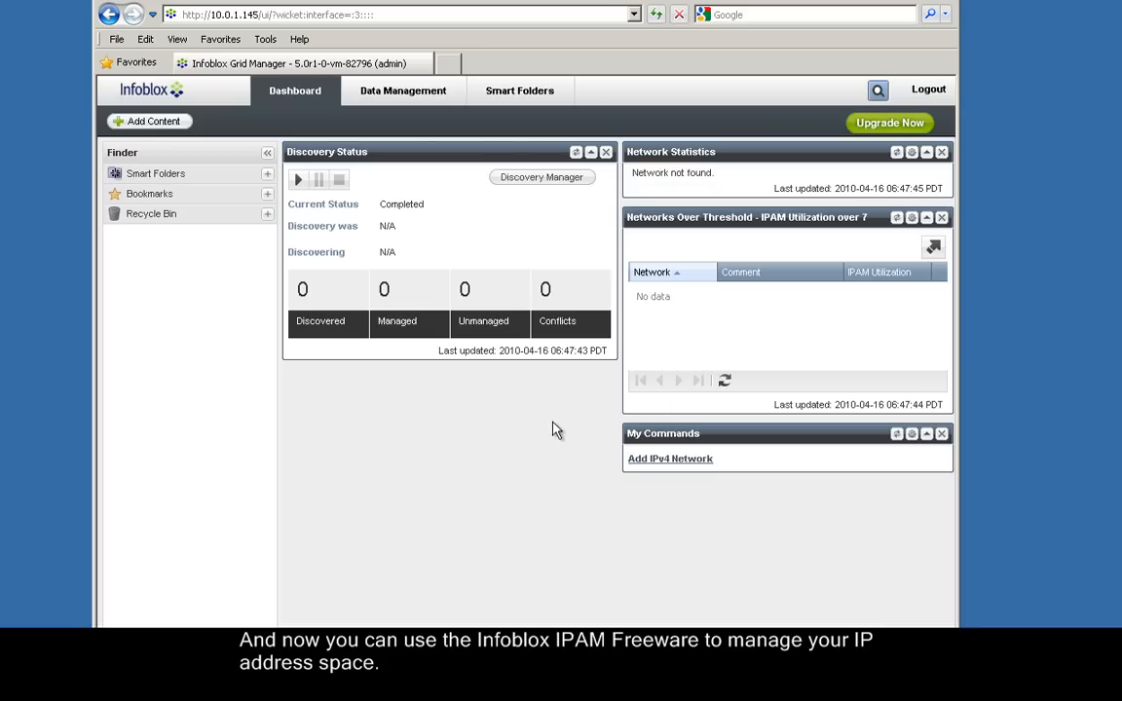
pyautogui.moveTo(565, 420)
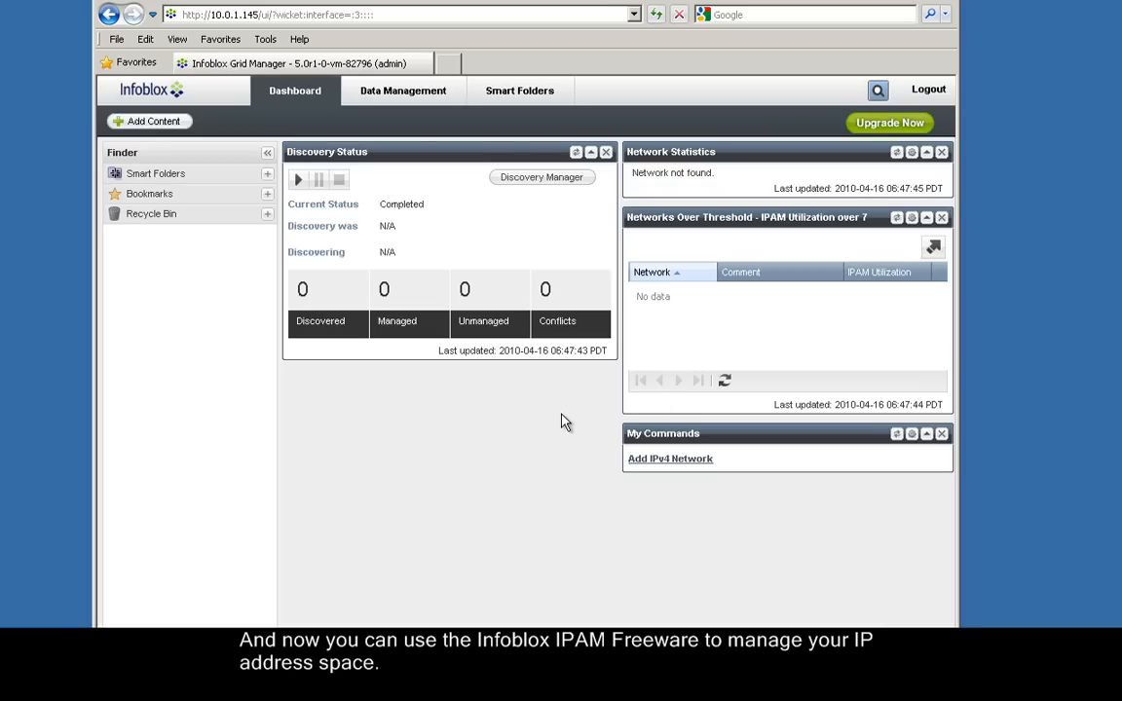